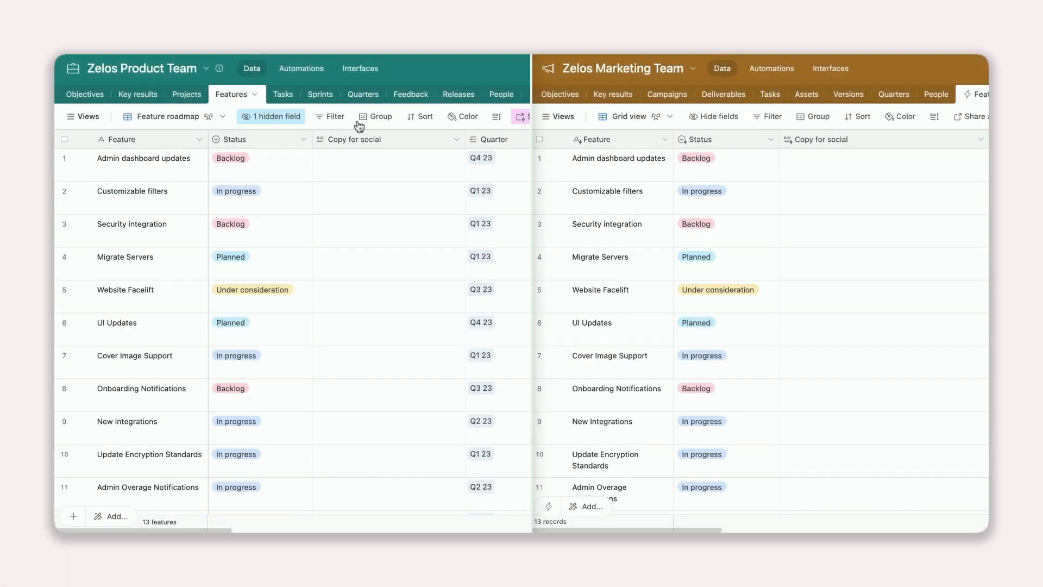
- Open the Status dropdown for the Customizable filters feature in the Features table
left_click(236, 191)
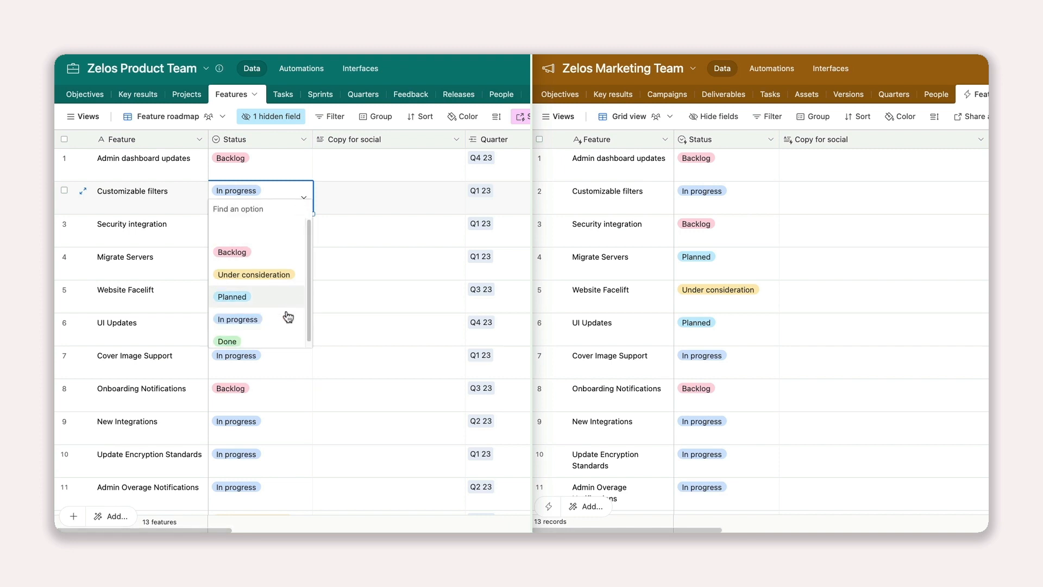
left_click(227, 342)
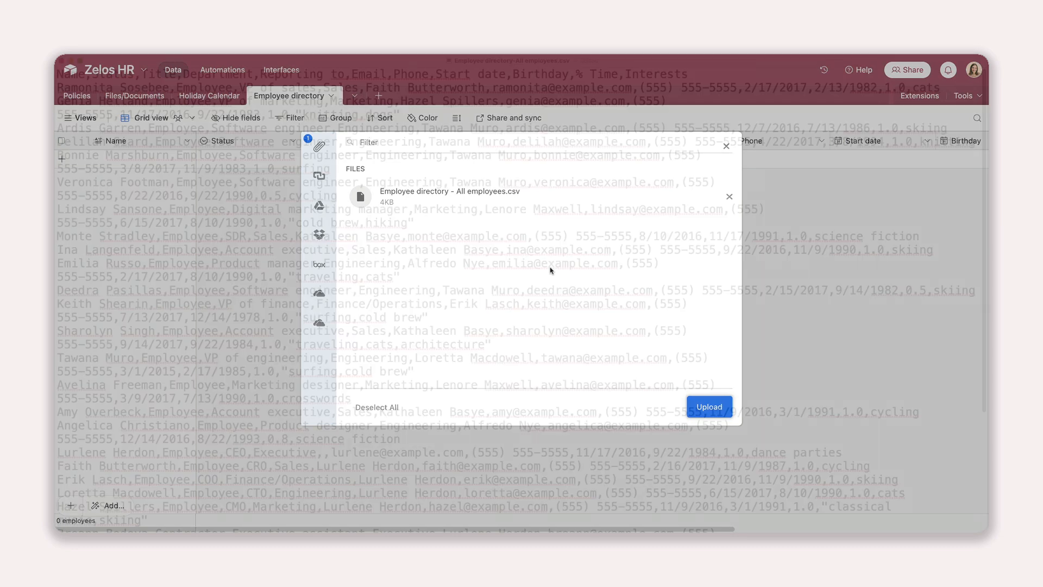
left_click(708, 407)
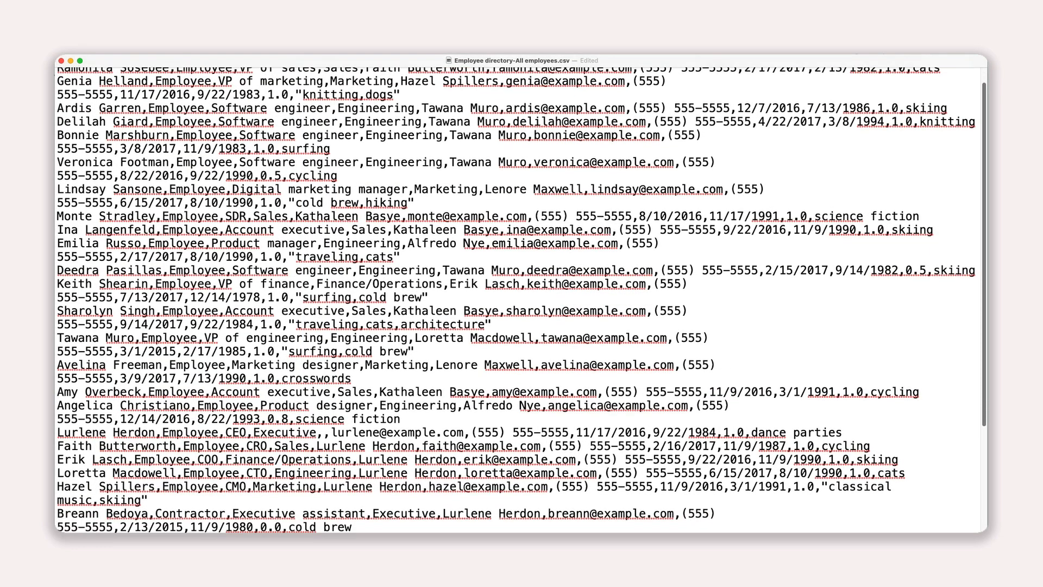
scroll("down", 3)
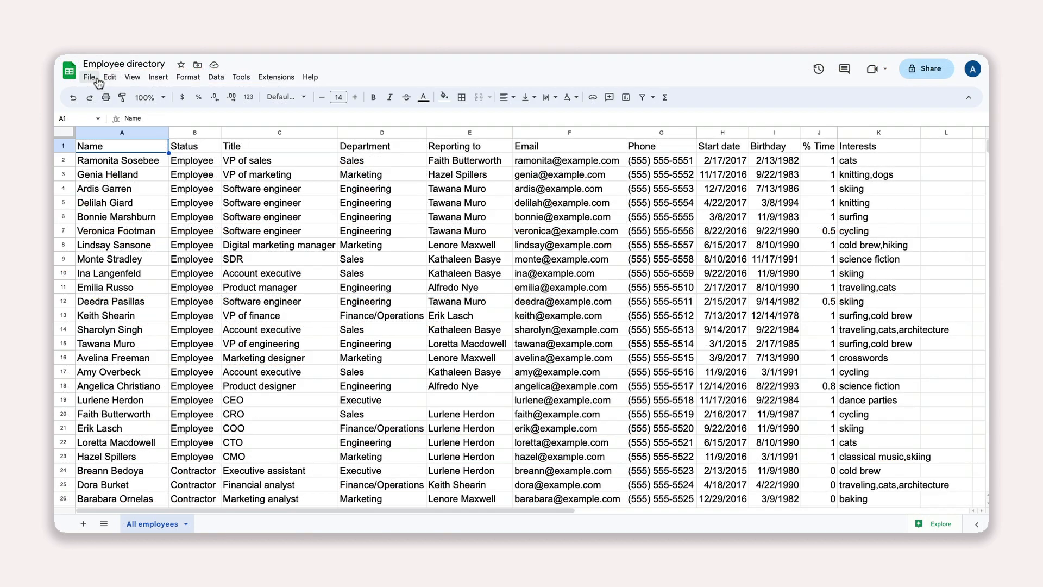
- Download the Employee directory sheet as a Comma Separated Values (.csv) file
left_click(88, 77)
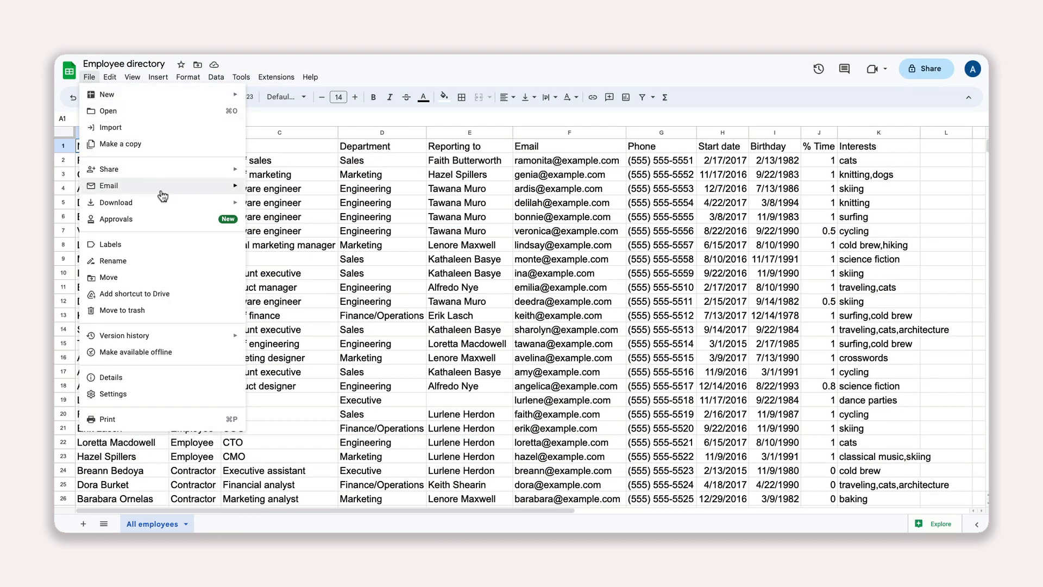
left_click(115, 202)
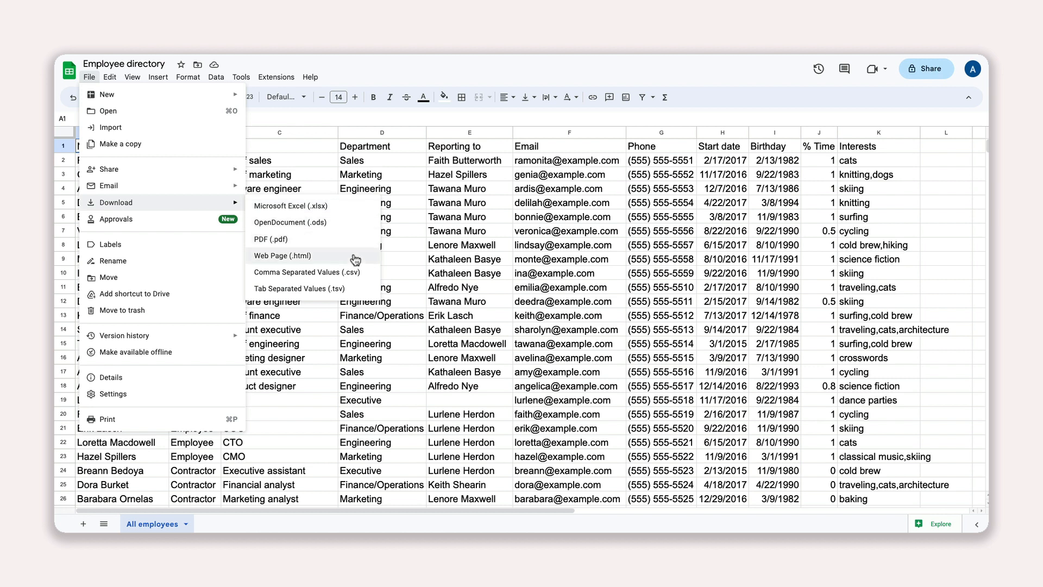
left_click(282, 255)
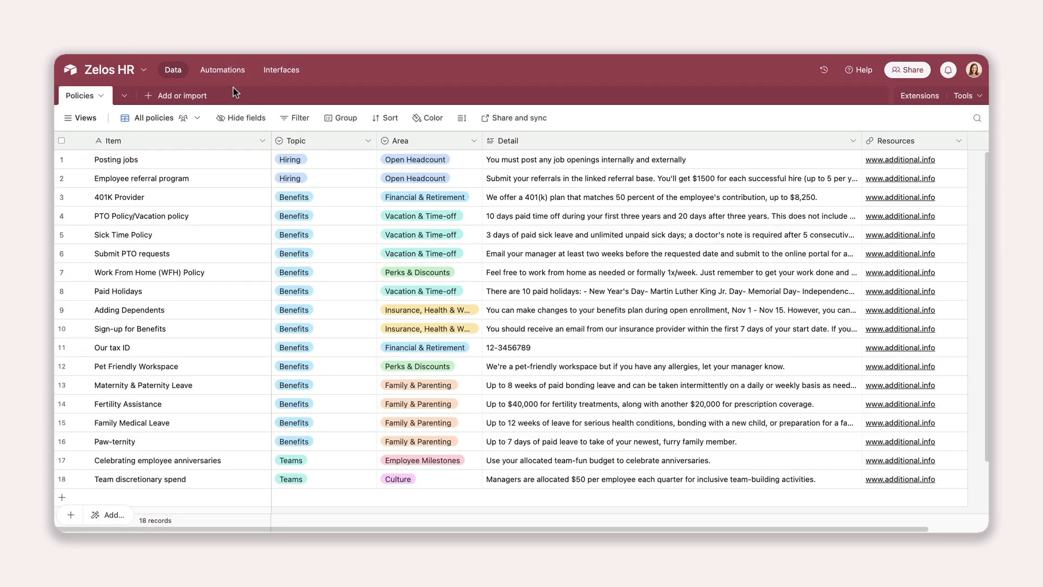
- Import the employee directory CSV file as a new table in Zelos HR
left_click(177, 95)
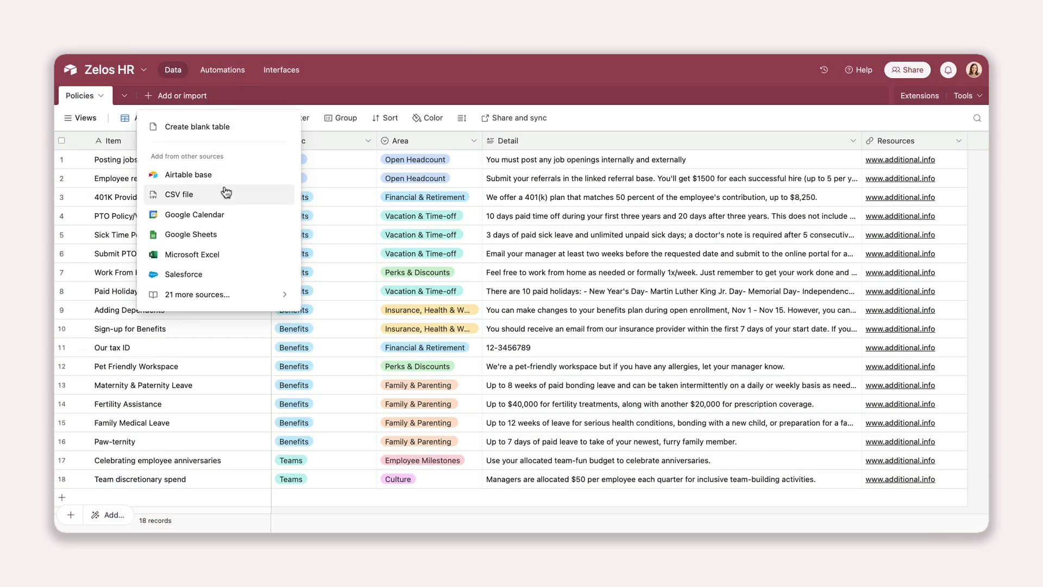
left_click(179, 194)
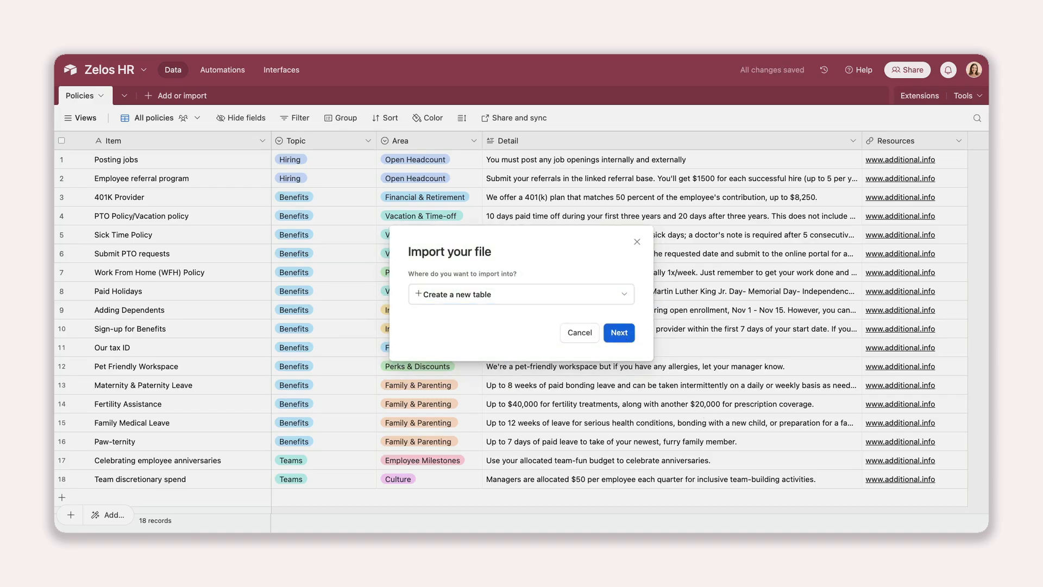
left_click(619, 333)
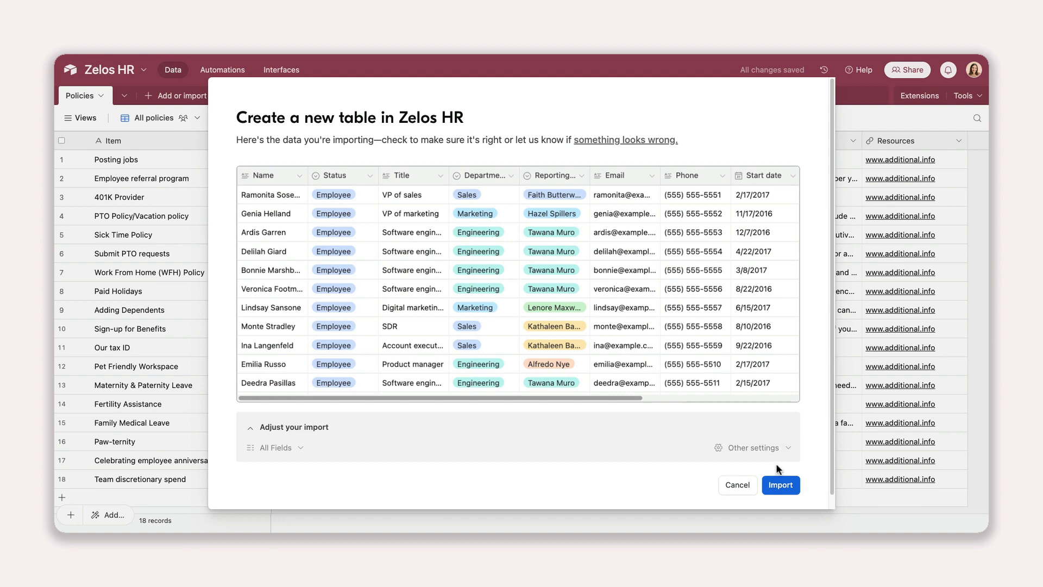
left_click(780, 484)
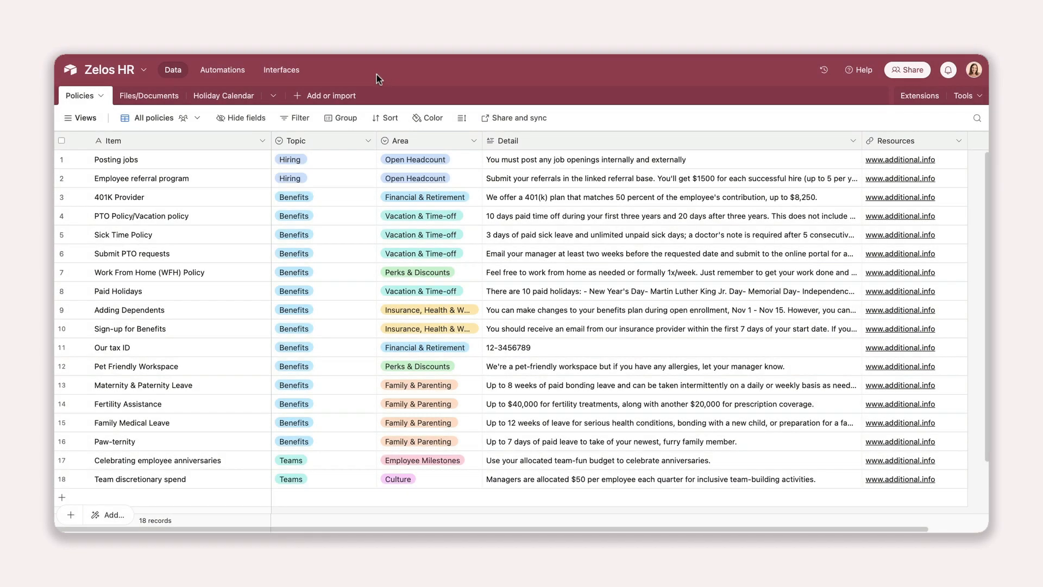
left_click(331, 95)
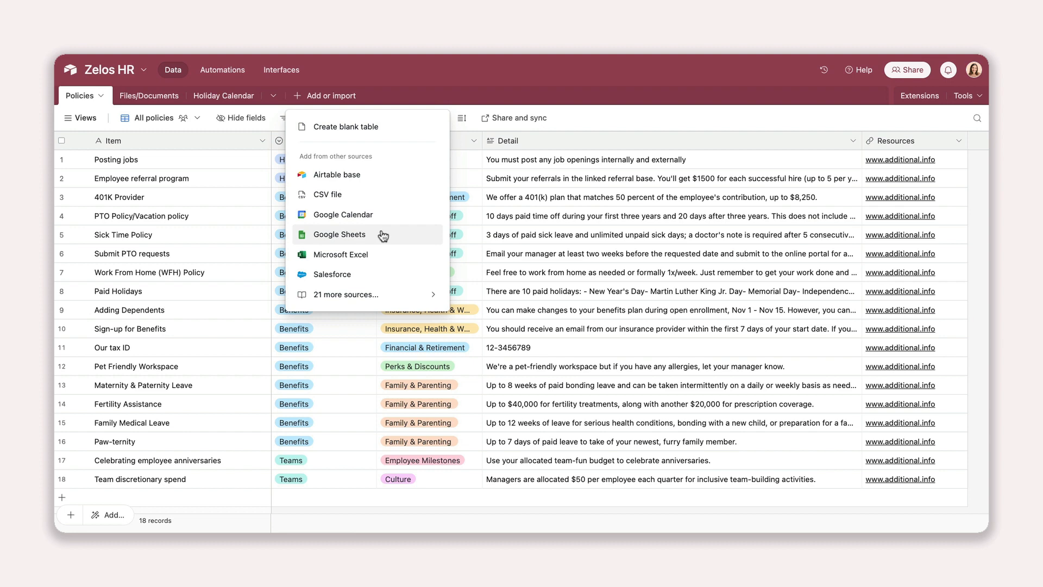
- Add the Employee directory Google Sheet as a table, expanding it for pasted records
left_click(339, 234)
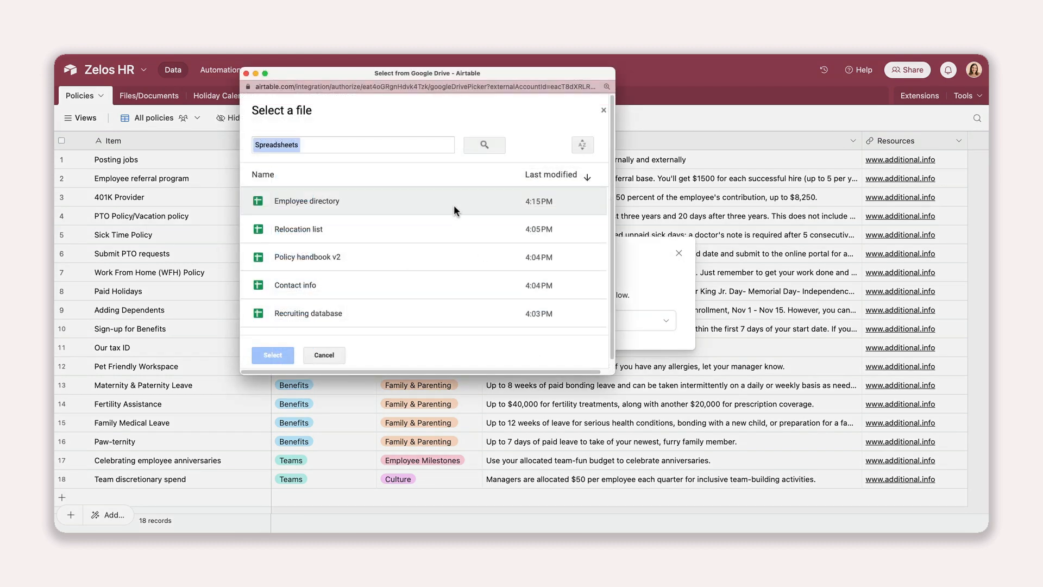
left_click(272, 355)
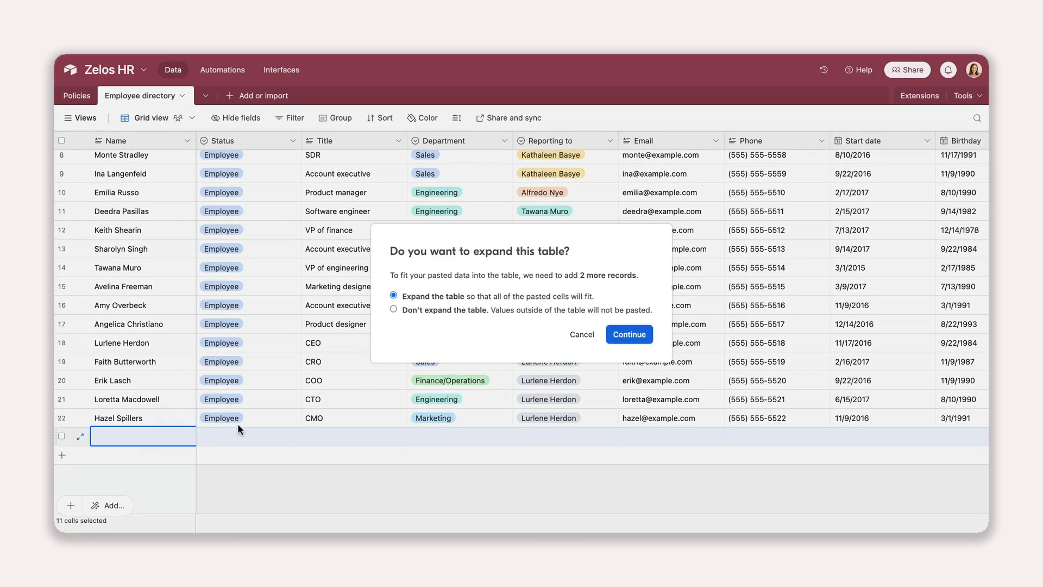
left_click(628, 334)
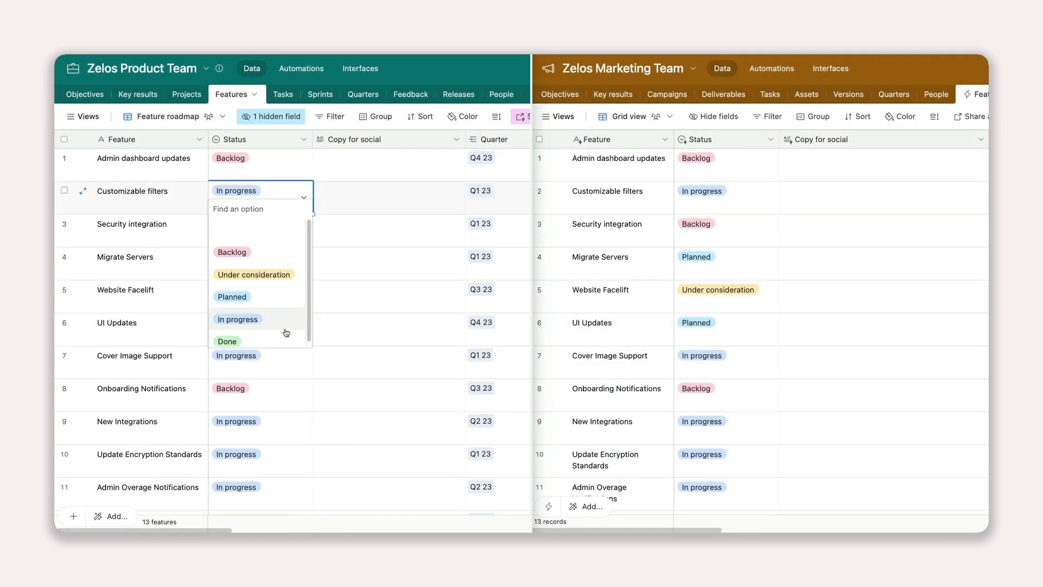
- Set the Customizable filters Status to Done
left_click(227, 341)
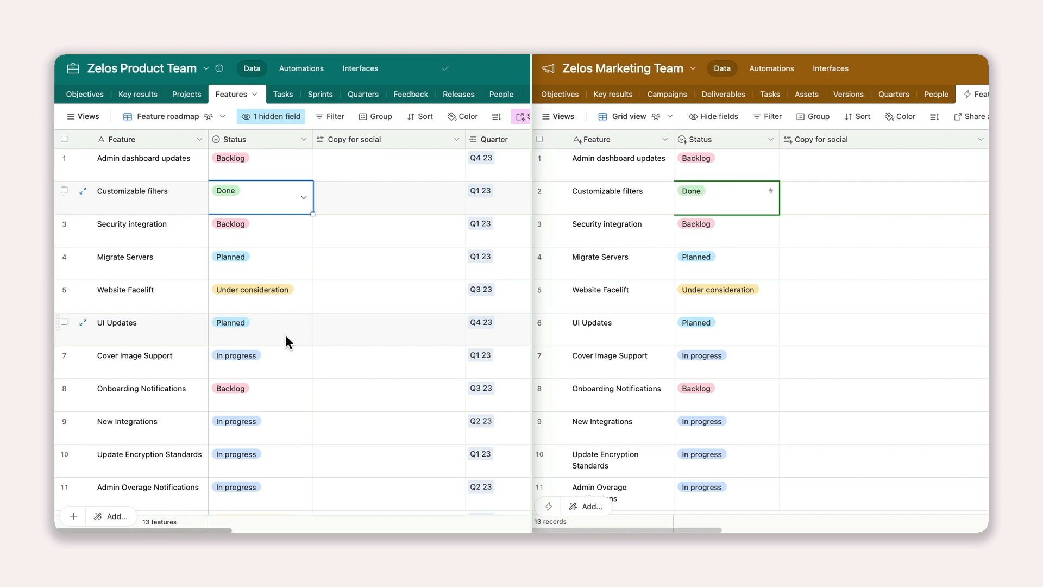
mouse_move(781, 329)
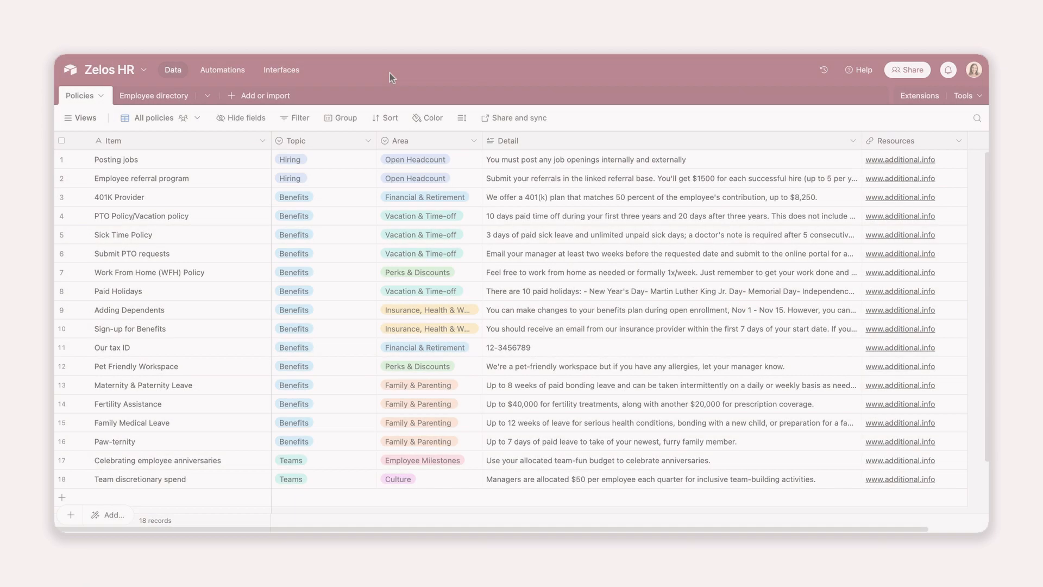
- Start a Google Calendar synced table and list the calendars available to sync
left_click(265, 95)
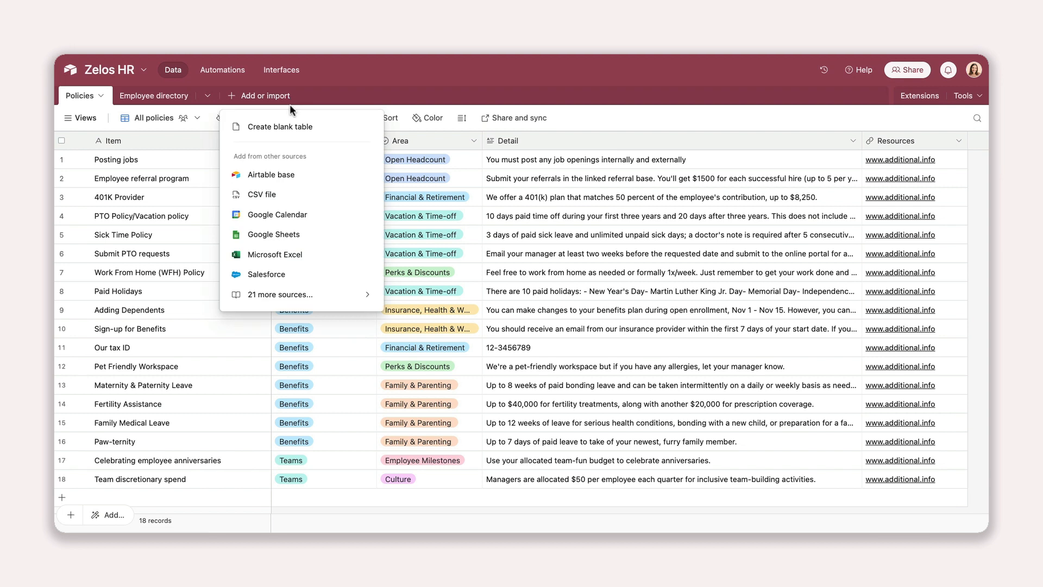
left_click(278, 214)
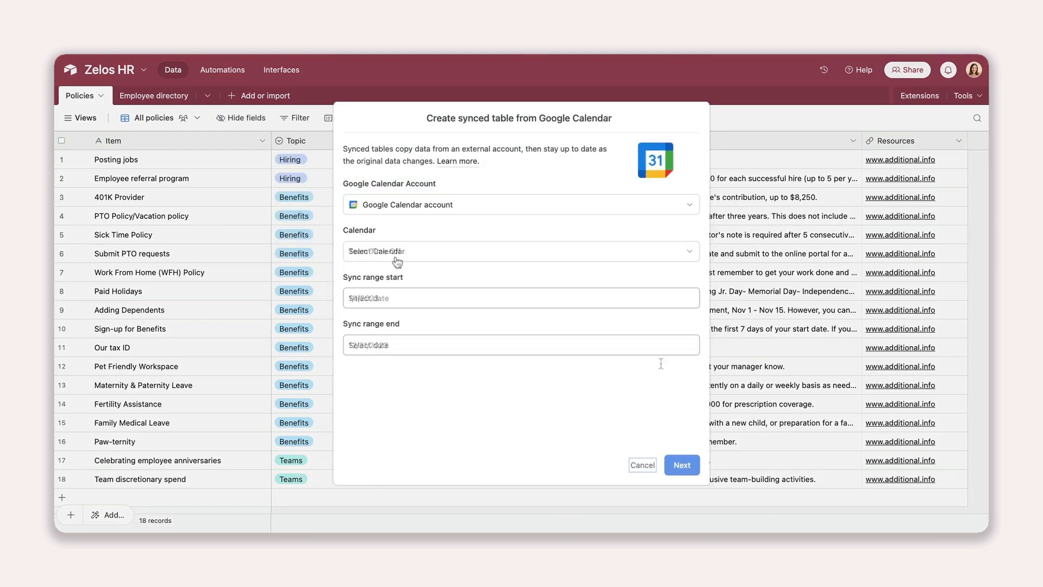
left_click(681, 465)
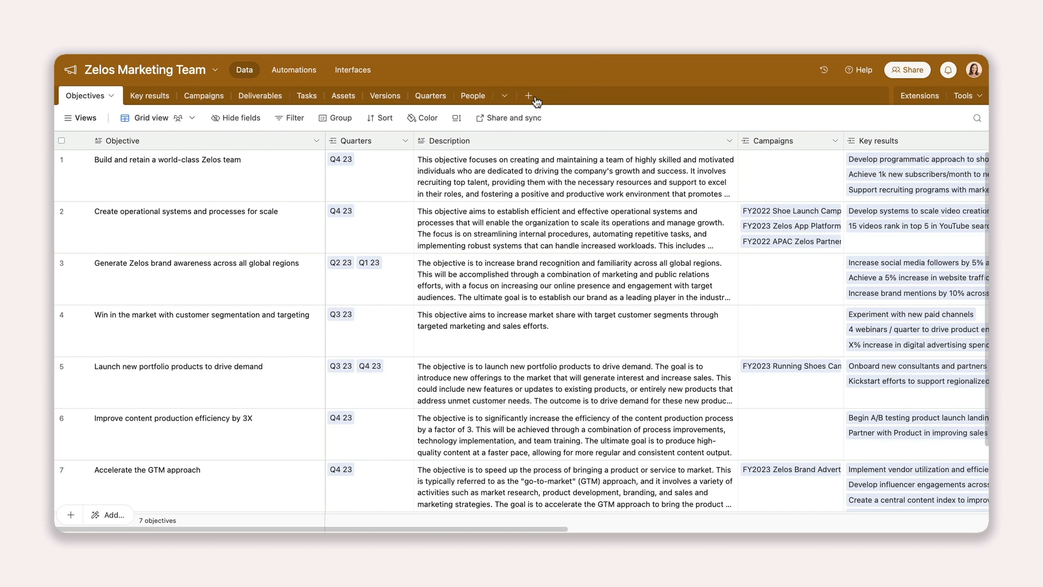
- Create a synced table from Zelos Product Team's Feature roadmap view
left_click(528, 95)
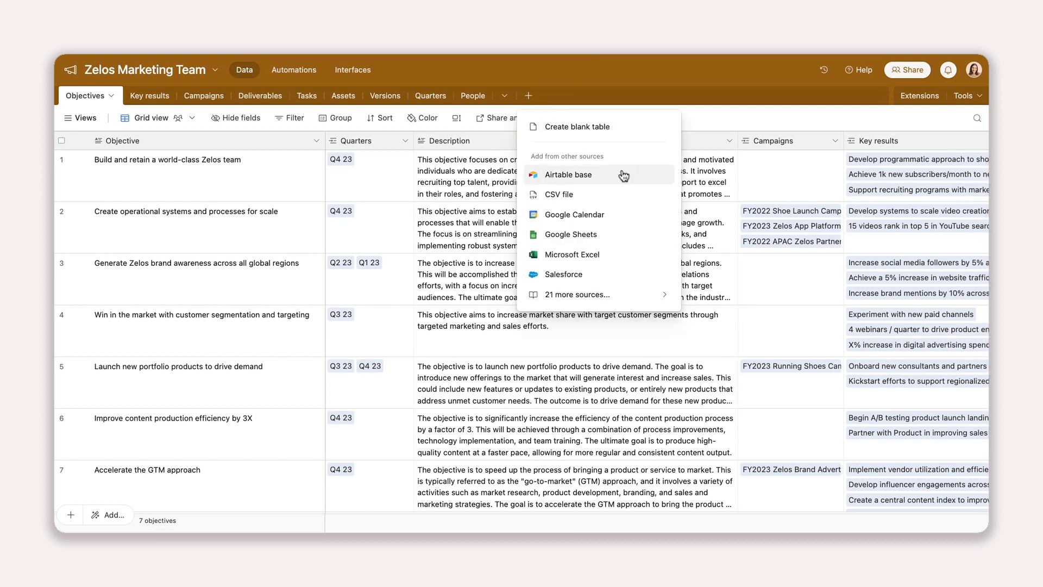
left_click(570, 175)
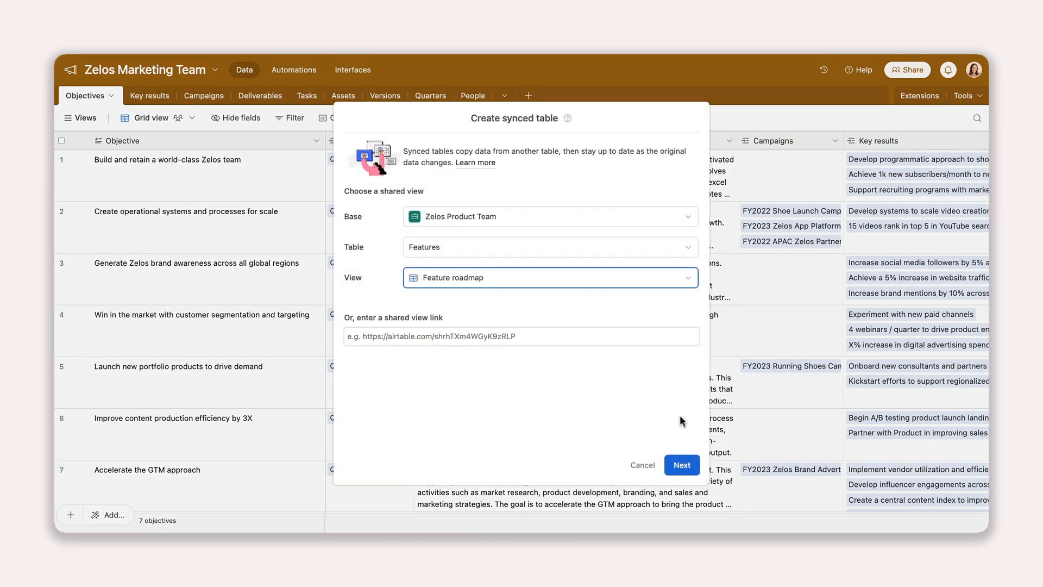
left_click(681, 465)
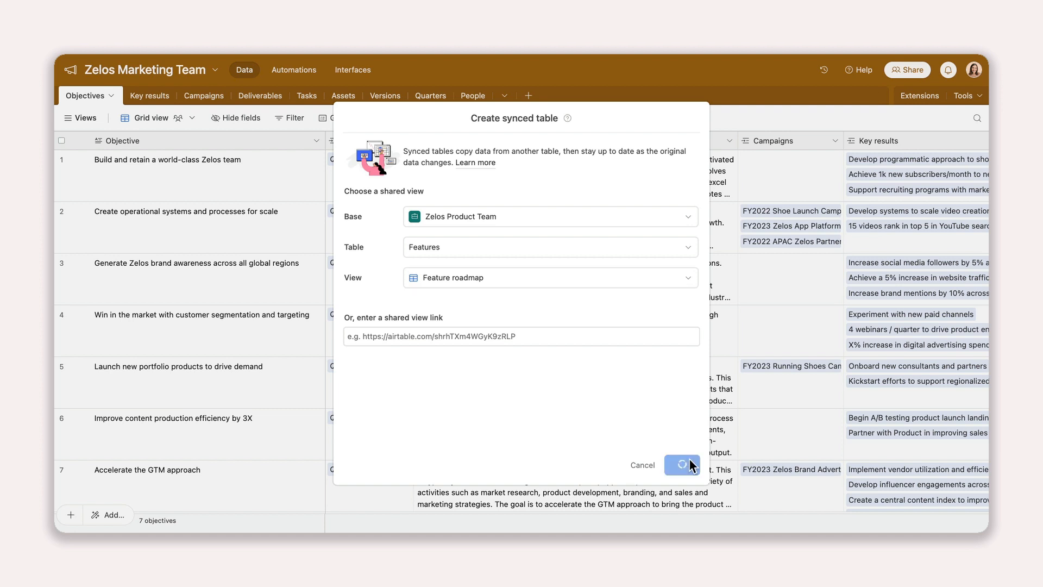
left_click(681, 464)
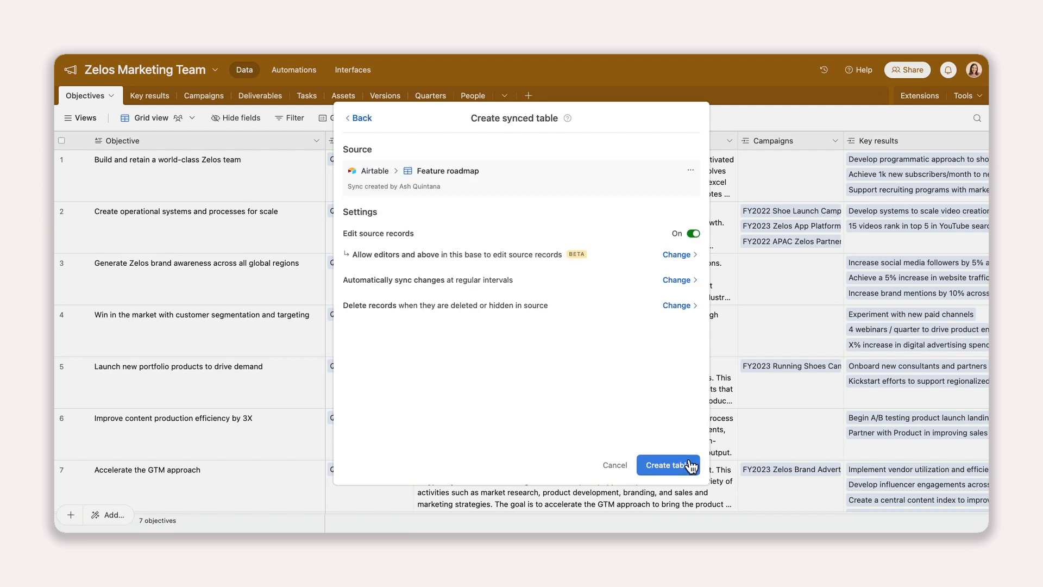
- Change Customizable filters' end date to 6/16/2023
left_click(668, 465)
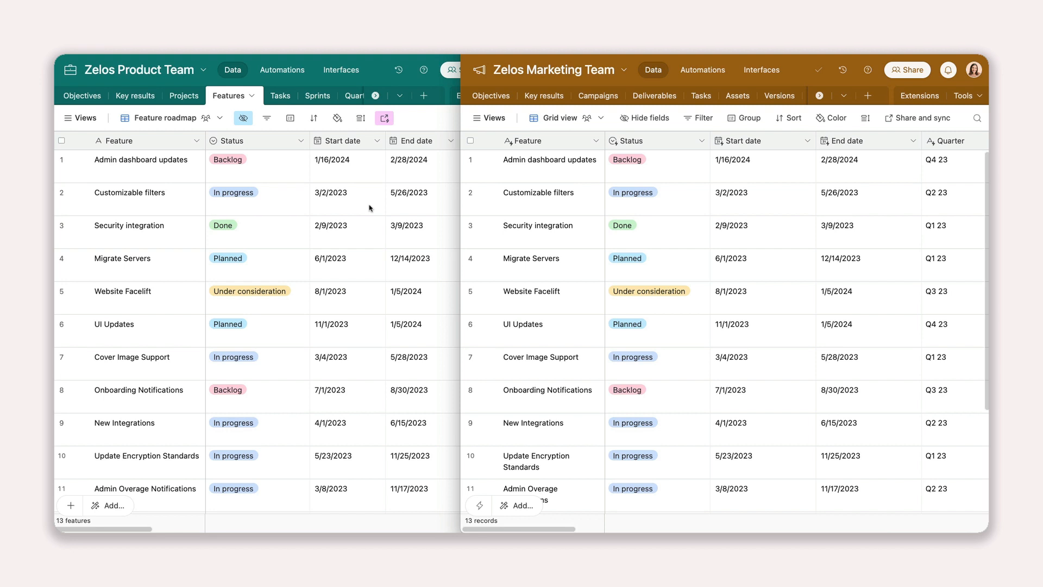
left_click(413, 192)
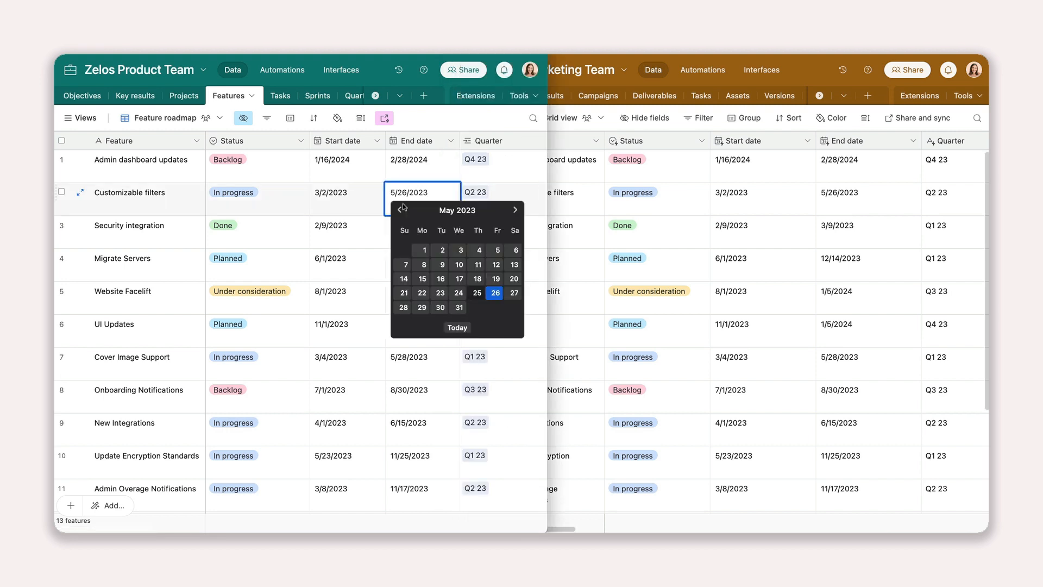
left_click(515, 210)
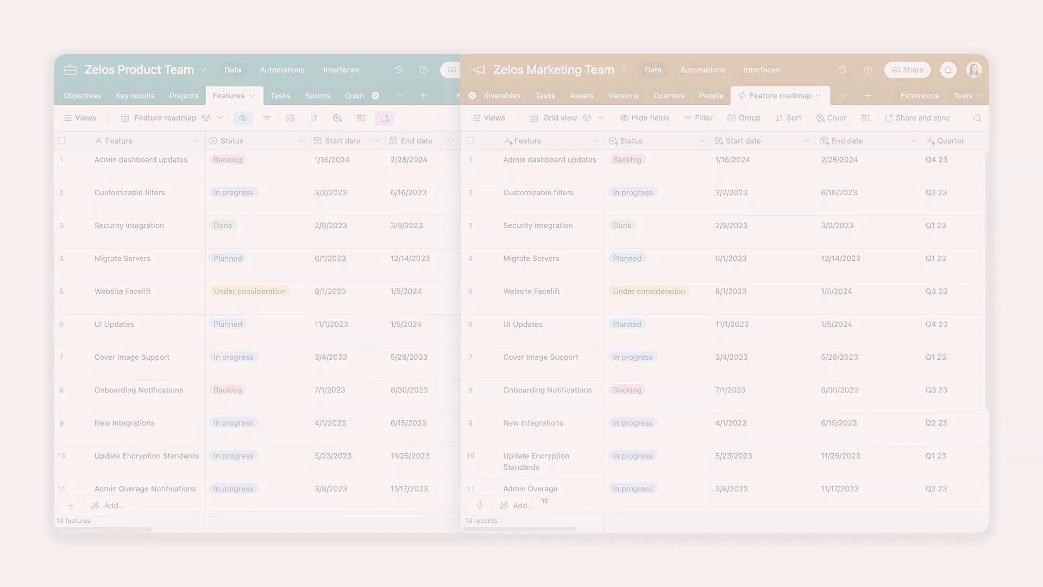
- Create a Zelos Digital Assets table synced from a Box account folder
left_click(619, 96)
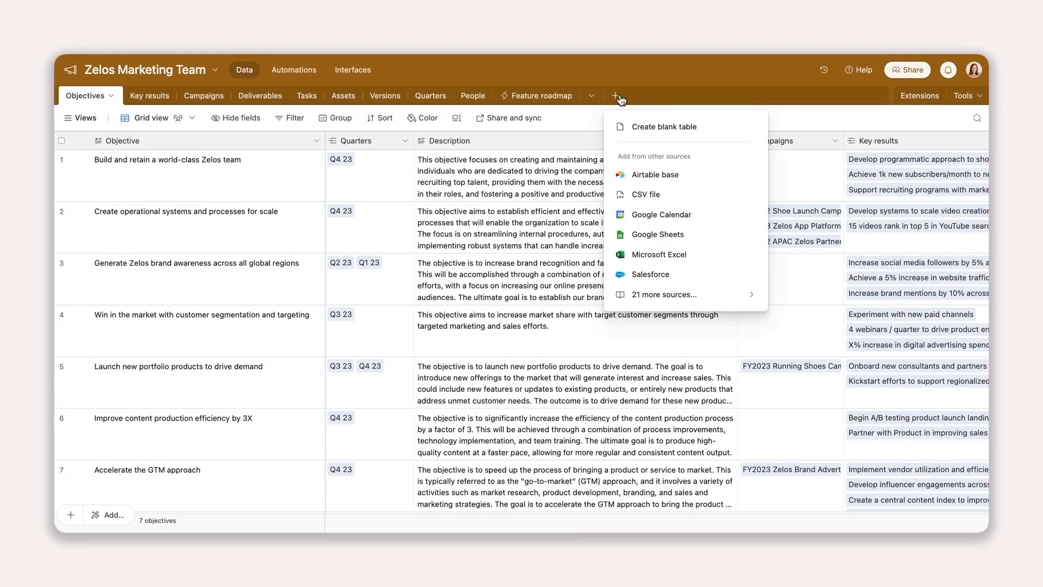
left_click(662, 294)
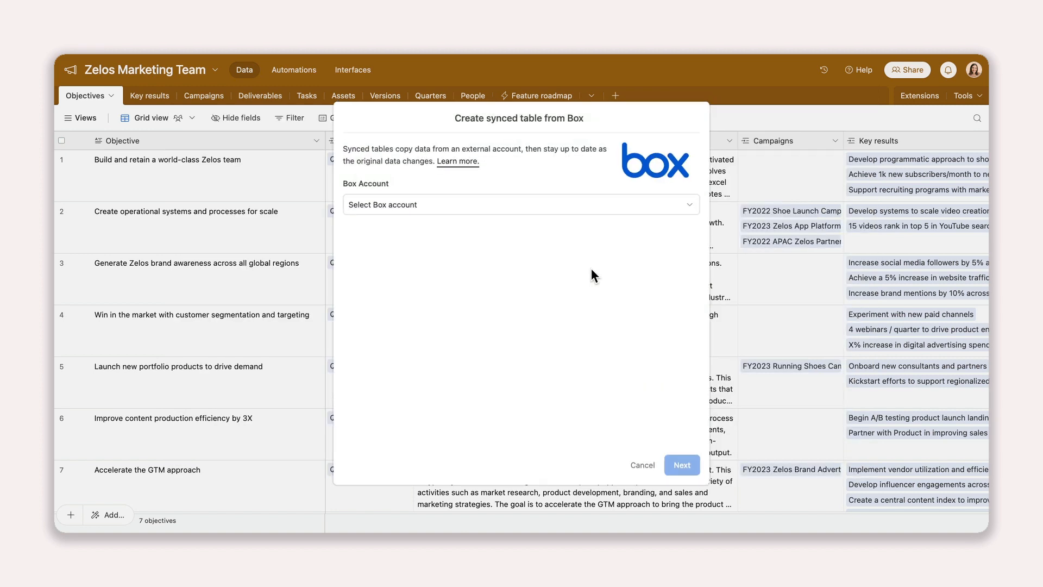
left_click(519, 204)
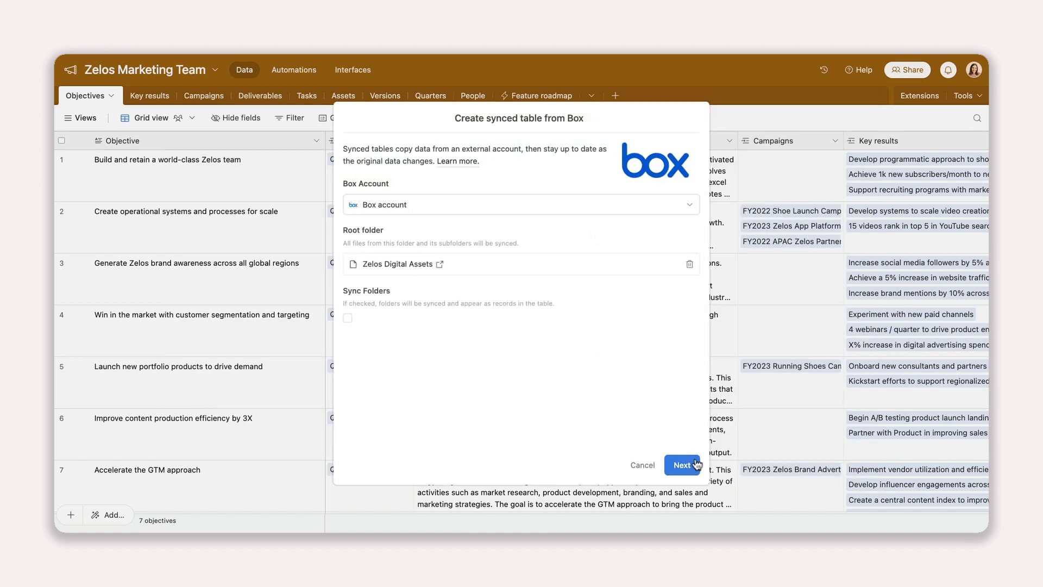
left_click(682, 464)
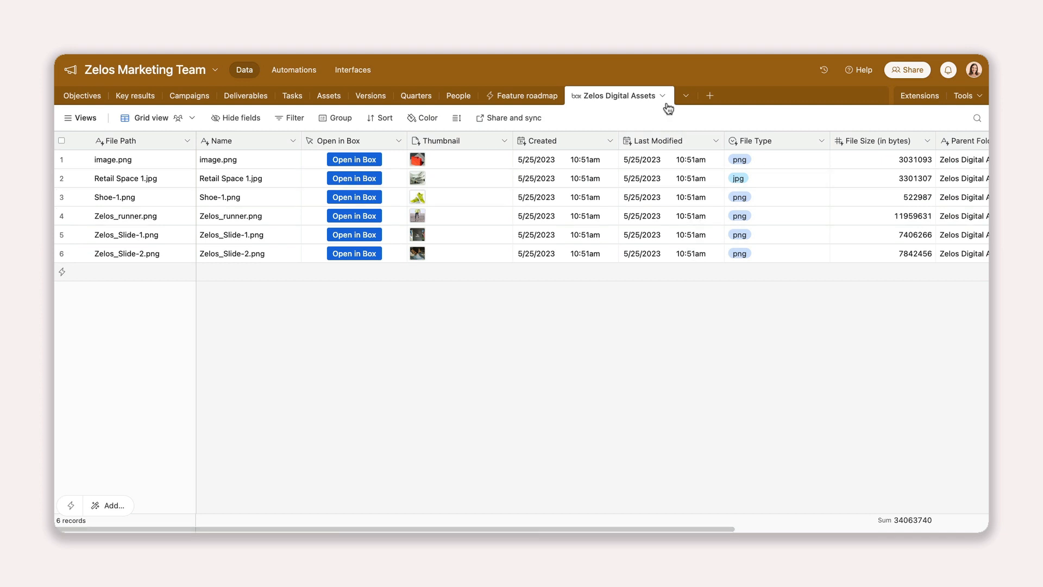
- Add Google Drive's Zelos Photos folder as a second source for the table
left_click(664, 95)
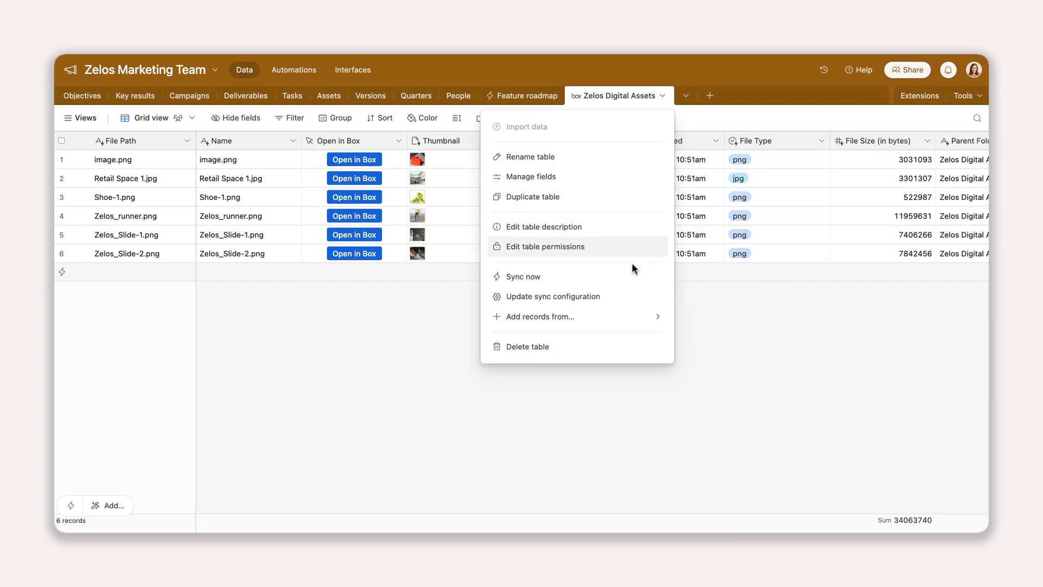
left_click(542, 316)
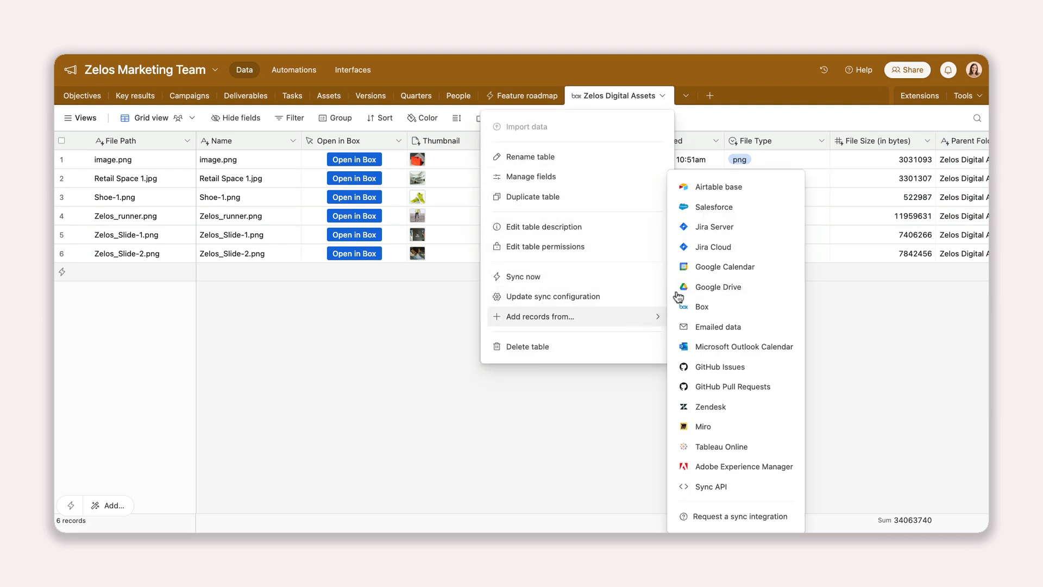
left_click(718, 286)
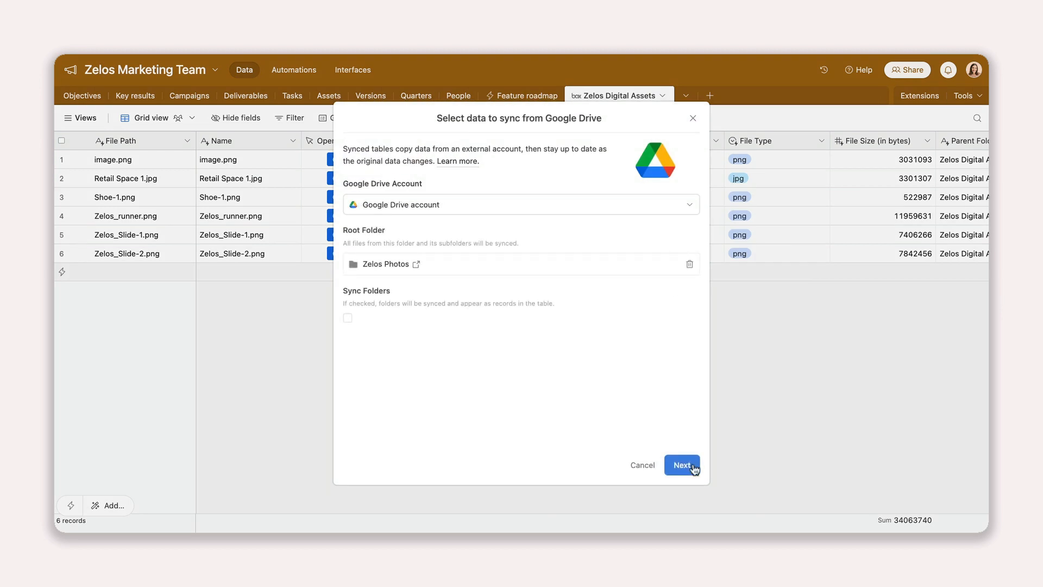
left_click(682, 465)
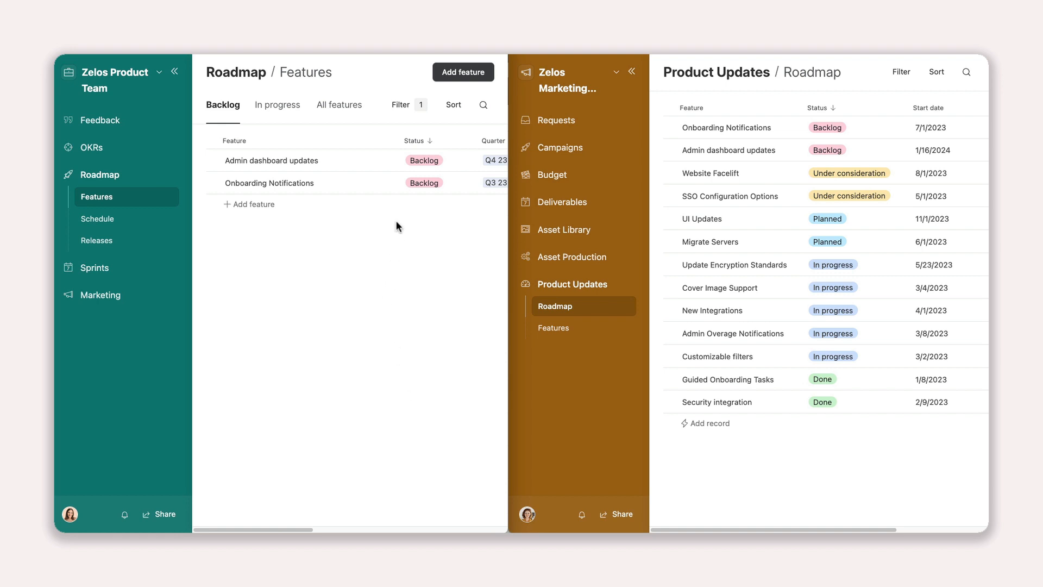
- Mark Admin dashboard updates as Done and change Onboarding Notifications' status
left_click(431, 159)
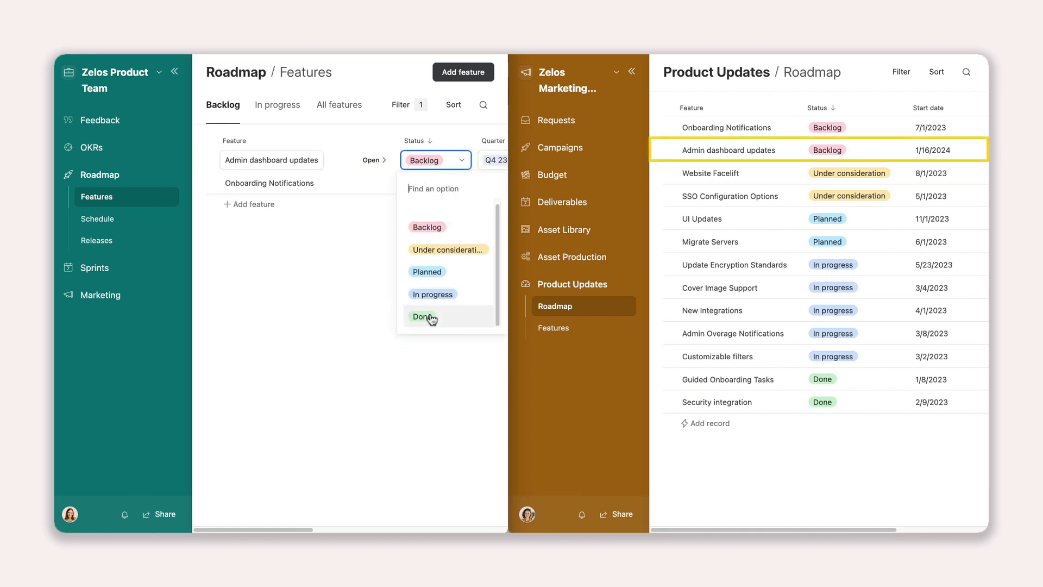
left_click(423, 317)
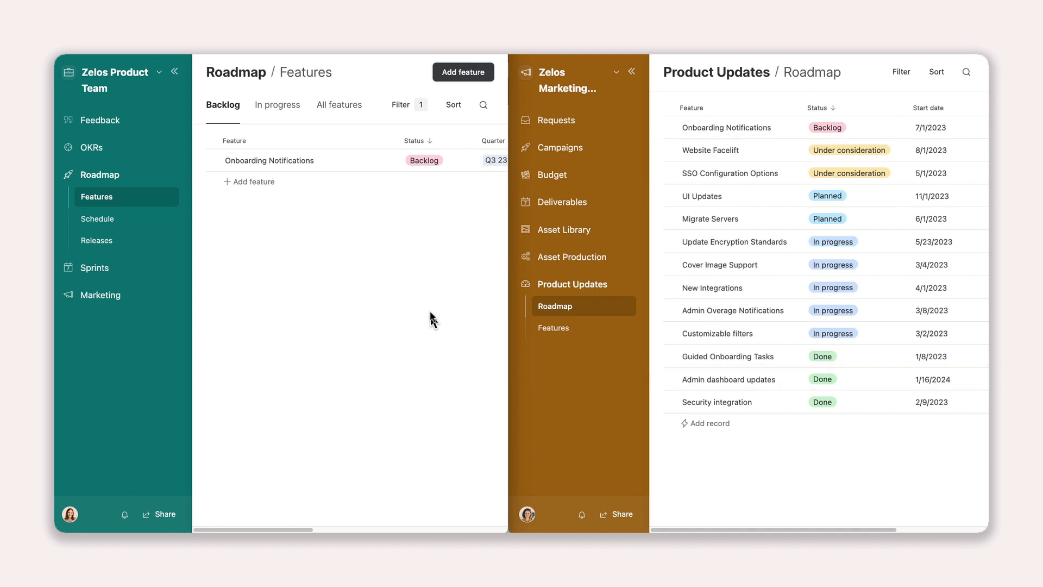
left_click(424, 159)
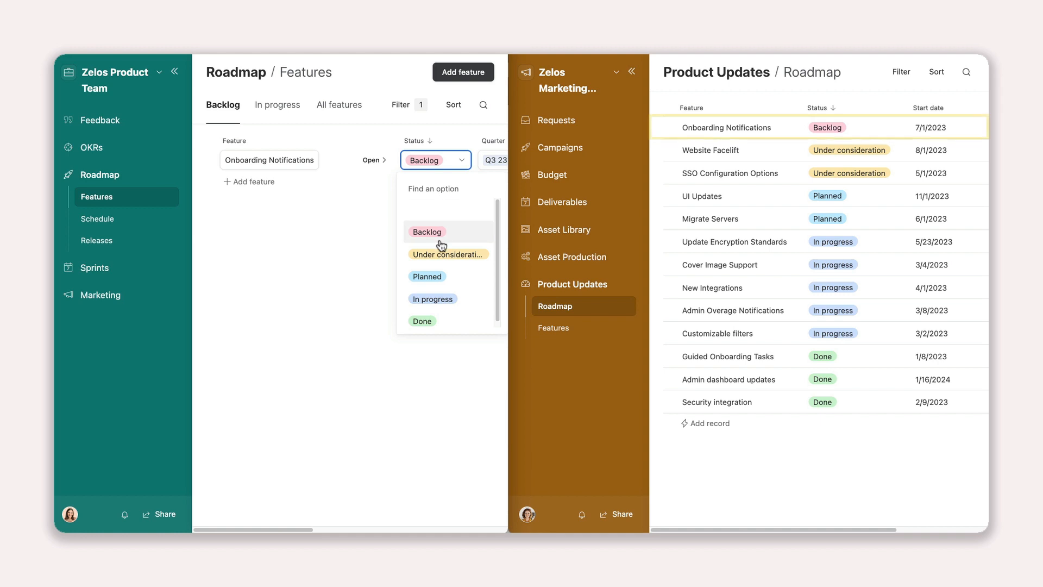
left_click(448, 254)
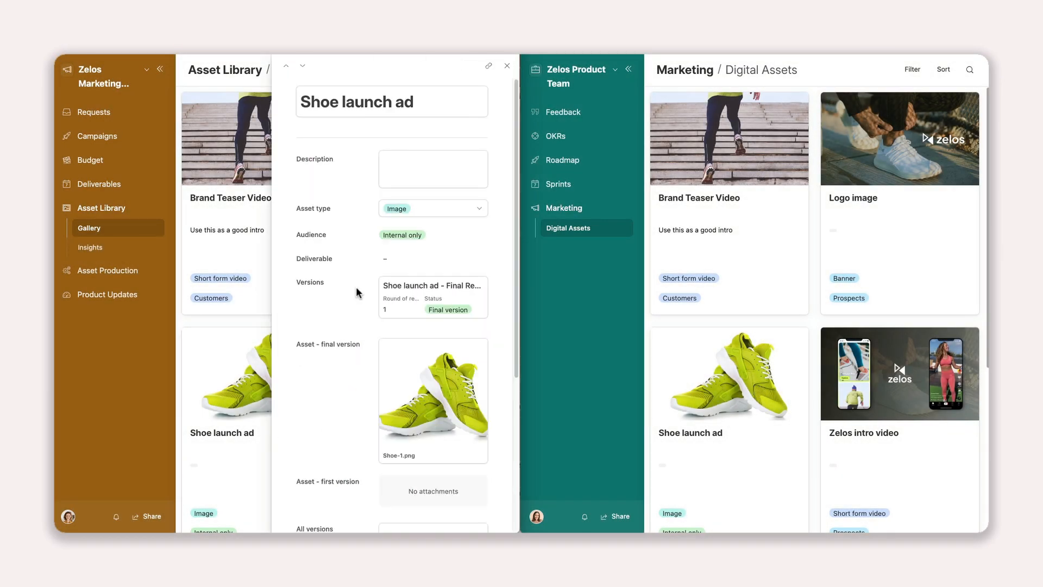
- Write 'Need to determine shoe color', then change Description to 'Shoe color will be red/black'
type("Need to determine shoe color")
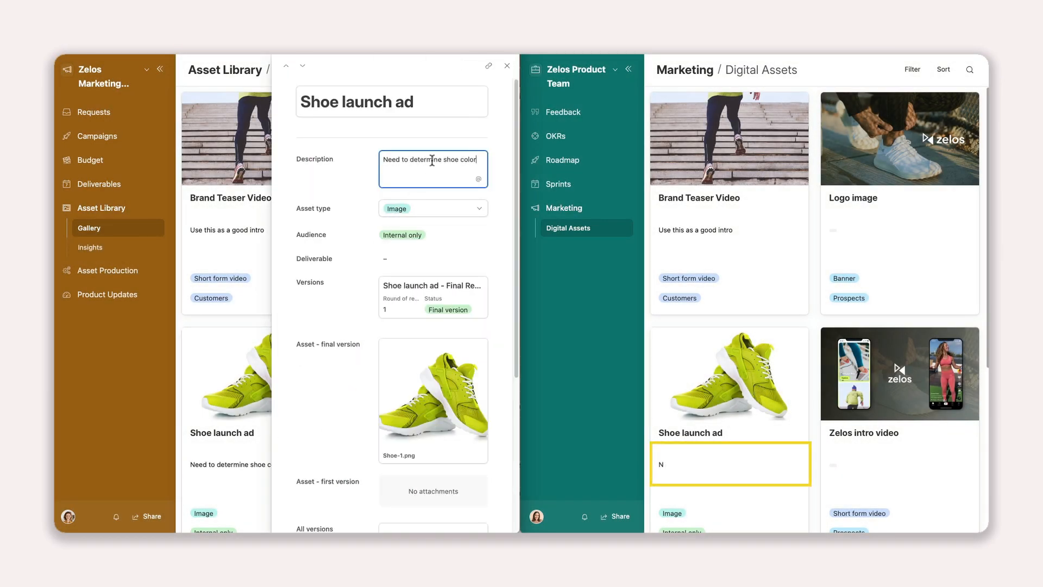
left_click(507, 65)
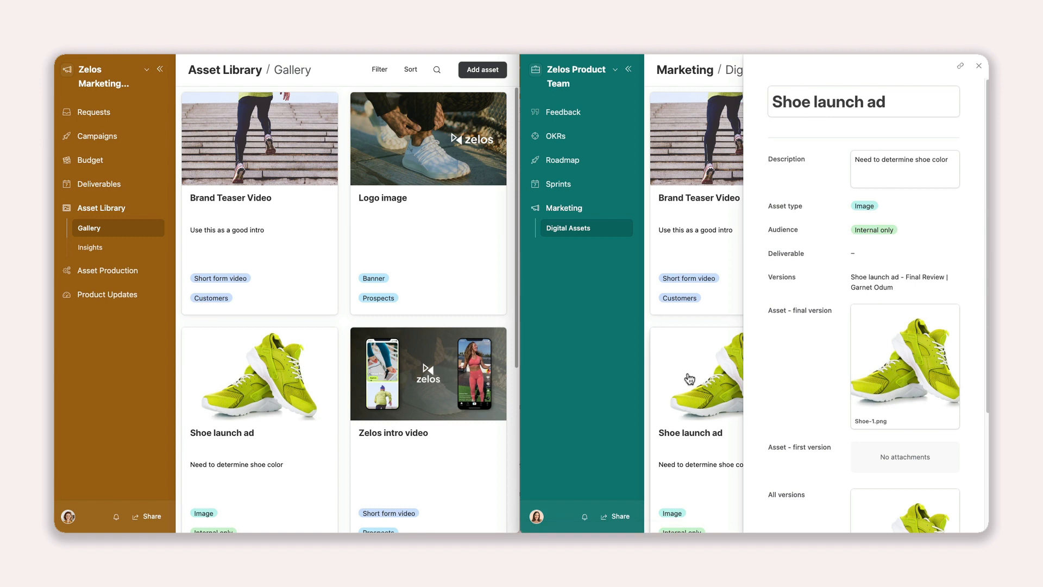
type("Shoe color will be red/black")
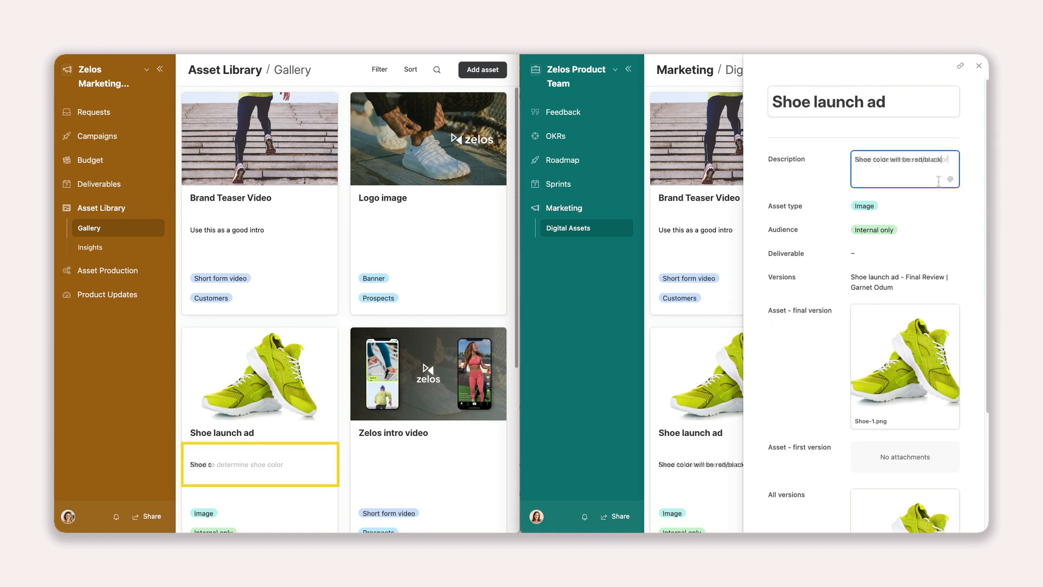
left_click(978, 66)
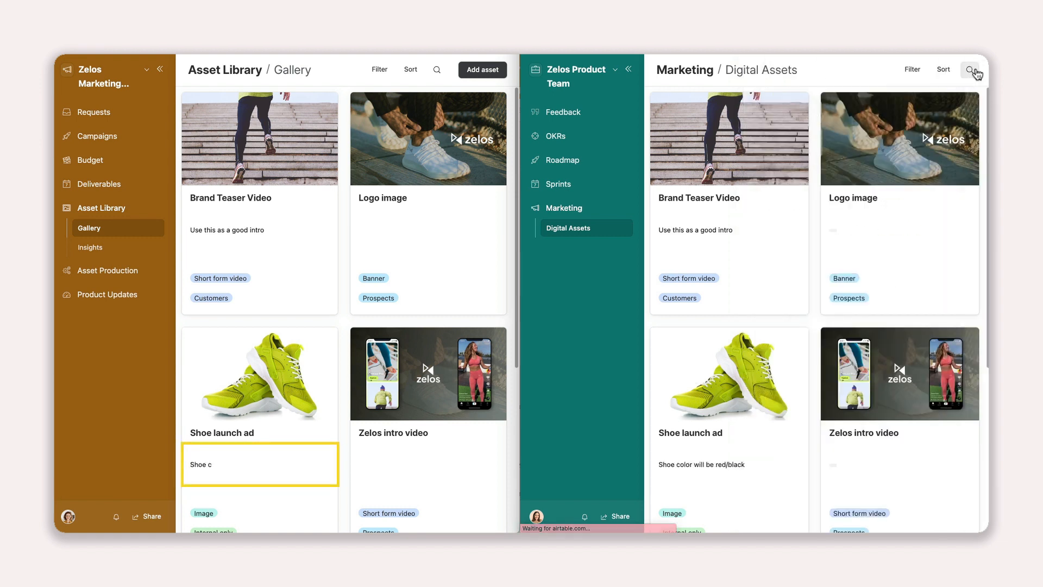